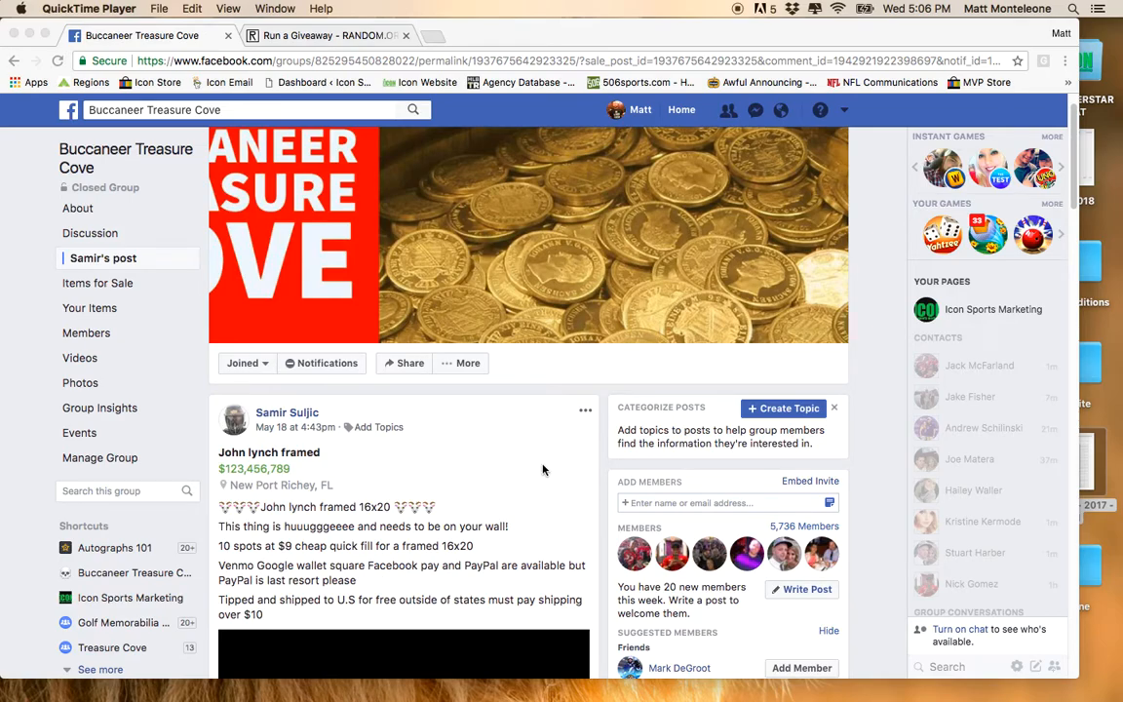
Scroll the Facebook post to the newest ten-spot entry comments, then switch to RANDOM.ORG's giveaway
{"action": "scroll", "scroll_direction": "down", "scroll_amount": 3}
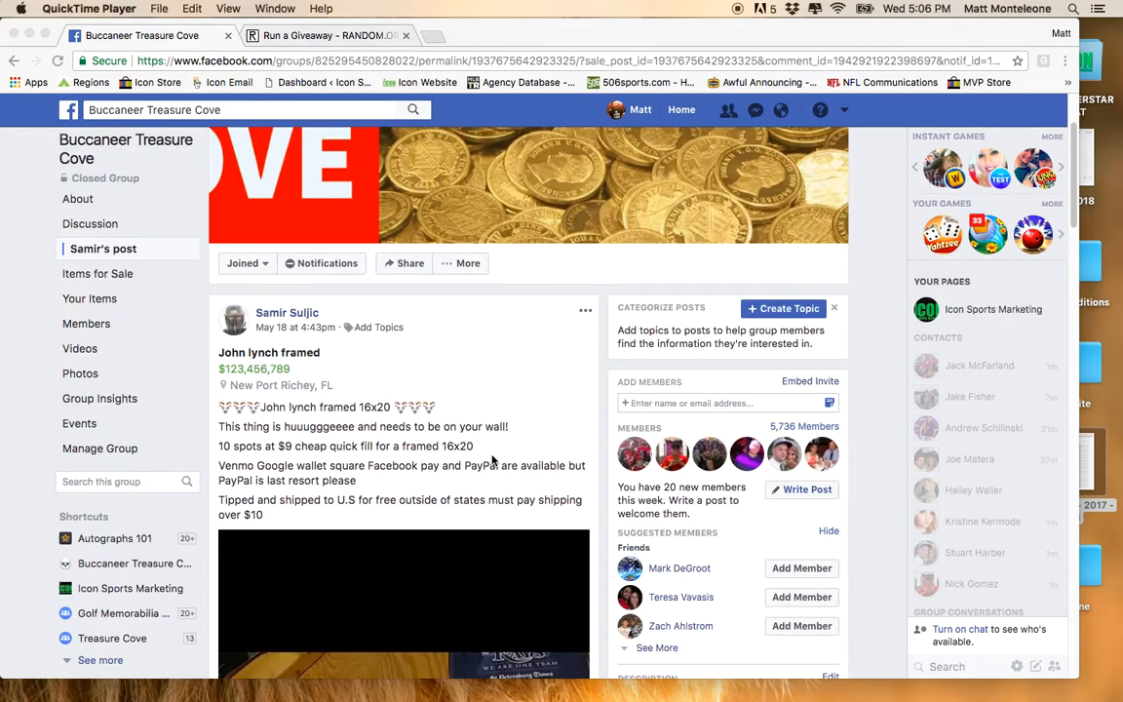
{"action": "scroll", "scroll_direction": "down", "scroll_amount": 3}
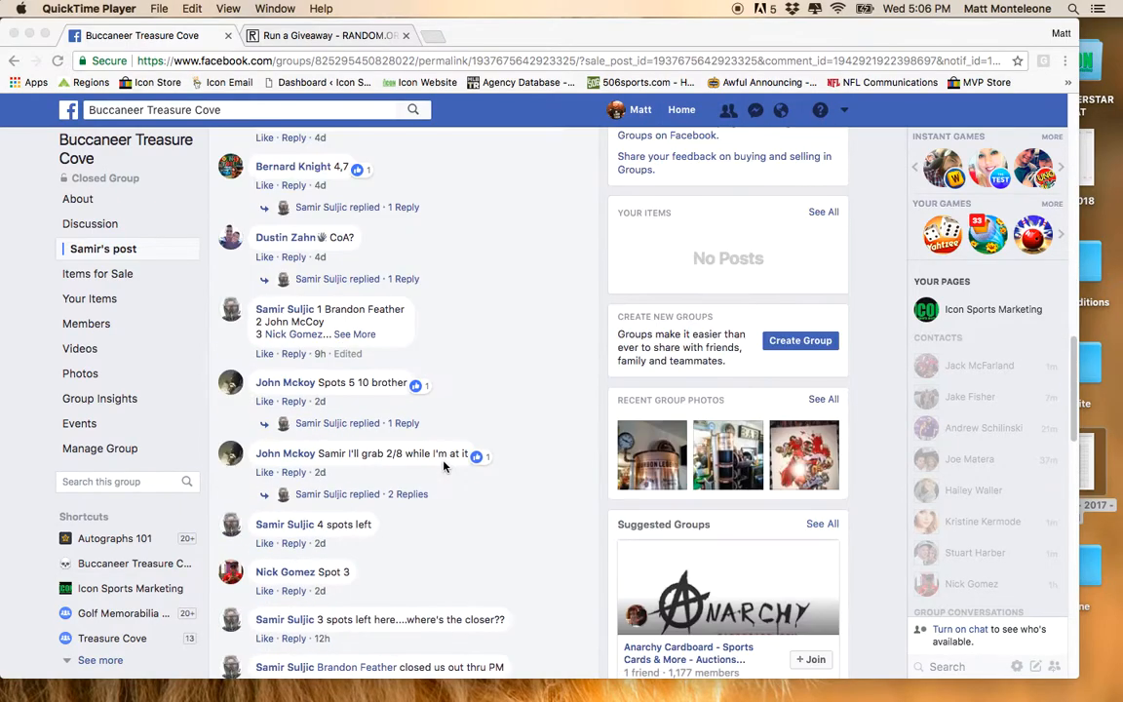
{"action": "scroll", "scroll_direction": "down", "scroll_amount": 3}
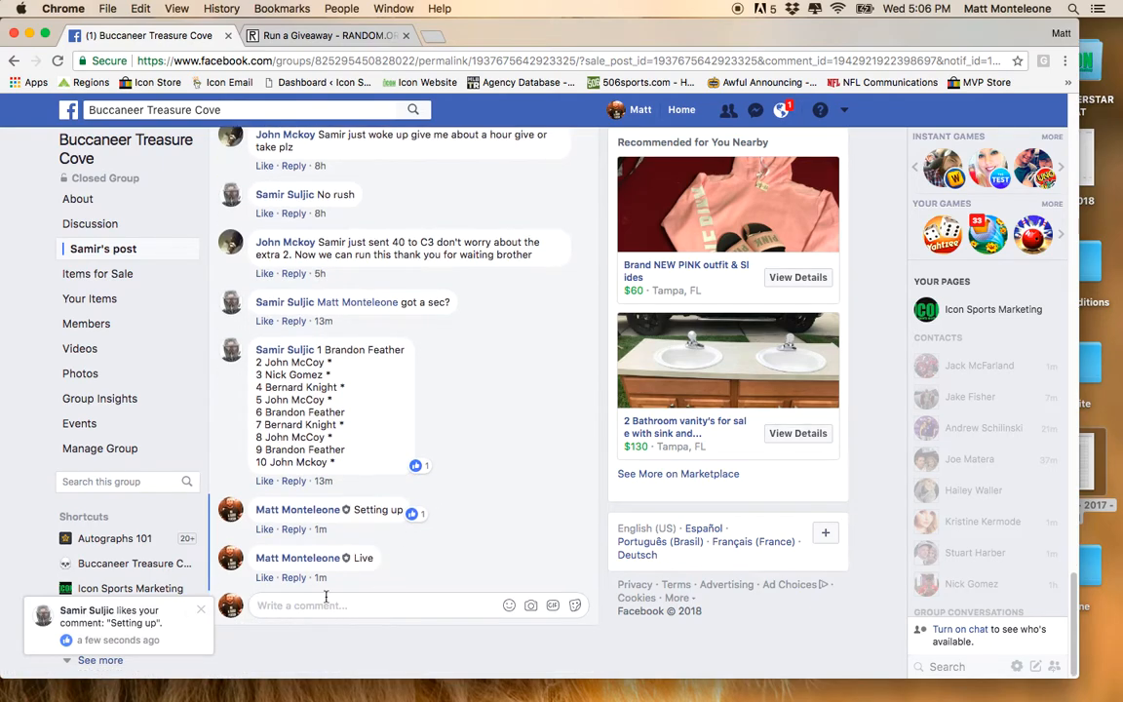
{"action": "mouse_move", "coordinate": [321, 577]}
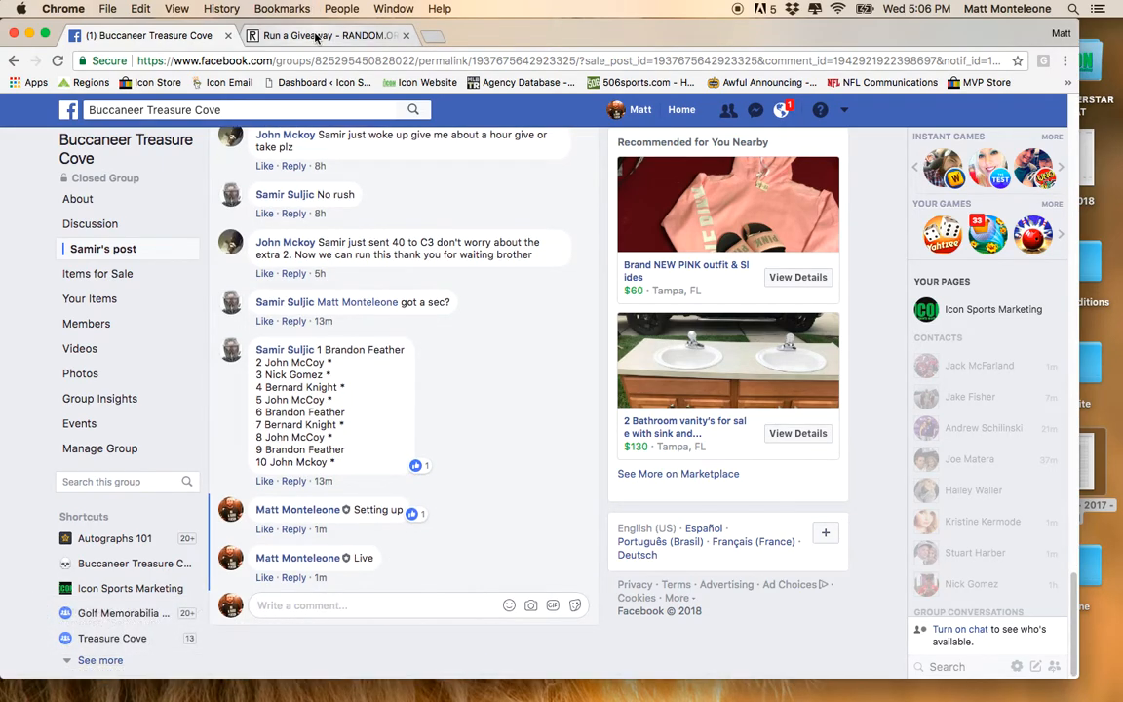
{"action": "left_click", "coordinate": [321, 35]}
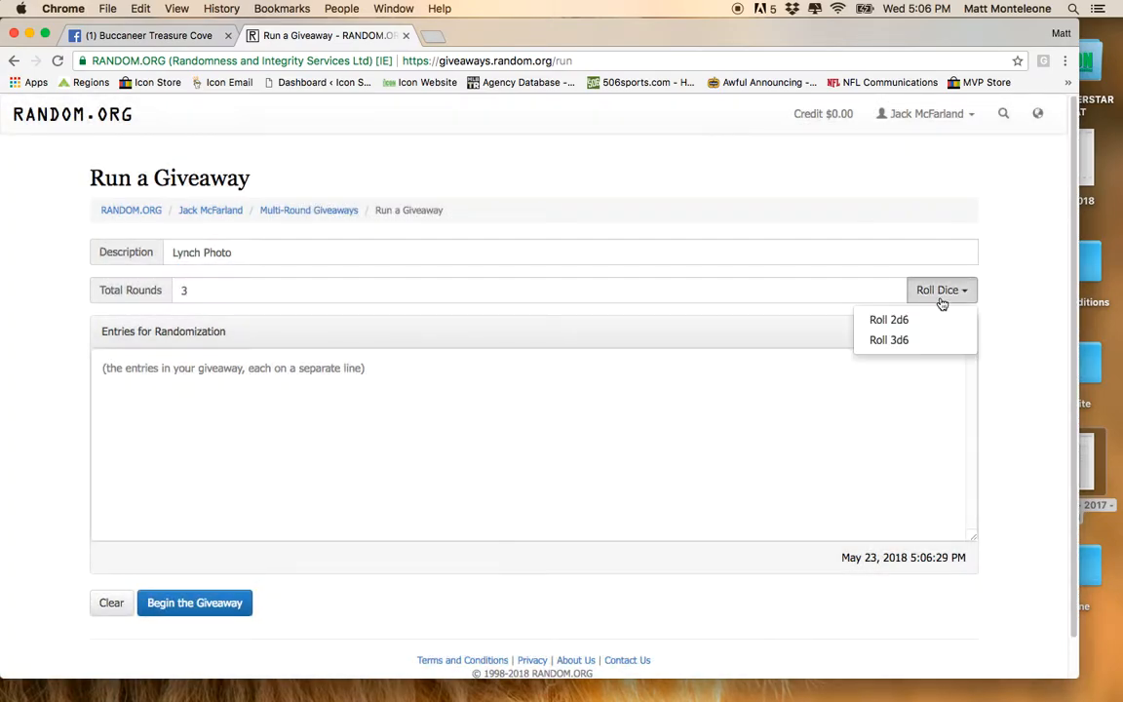
Roll 2d6 to give Lynch Photo 11 rounds, then begin the giveaway with ten entries
{"action": "left_click", "coordinate": [888, 319]}
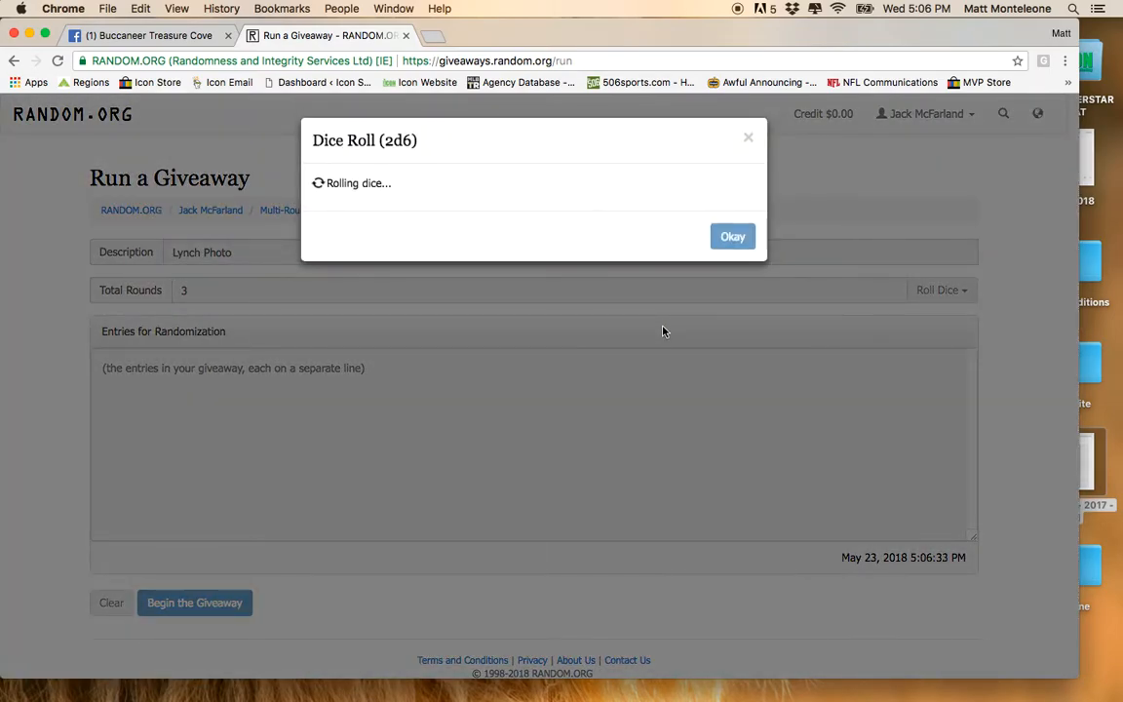
{"action": "left_click", "coordinate": [732, 236]}
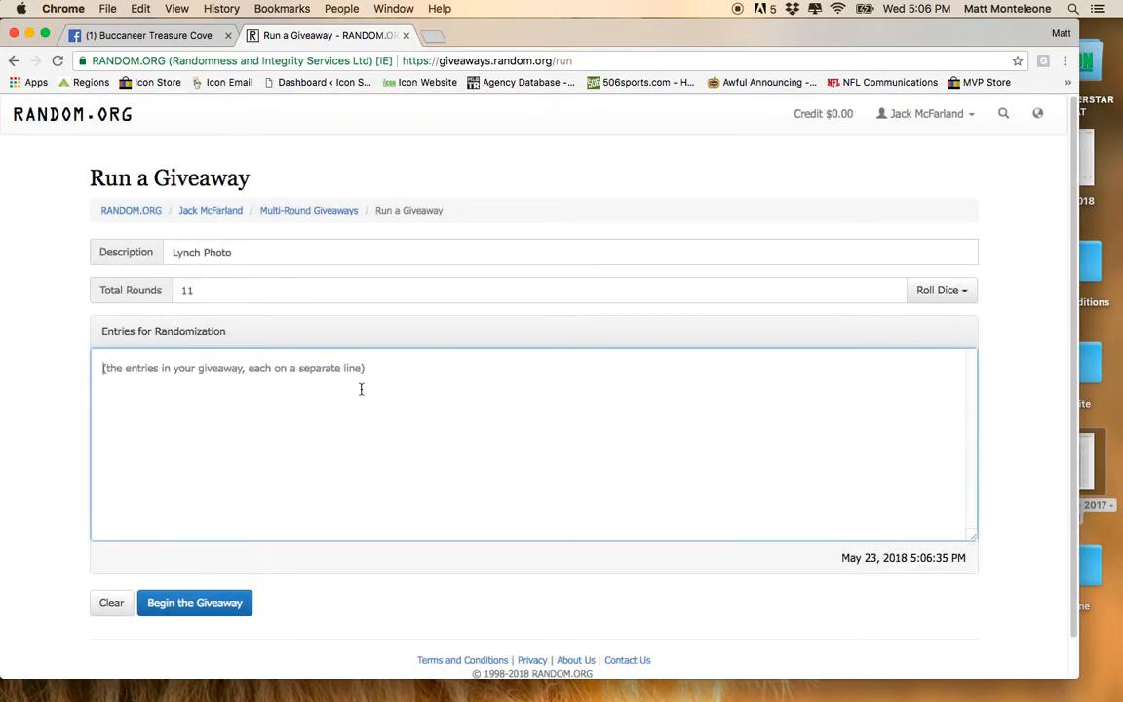
{"action": "left_click", "coordinate": [194, 603]}
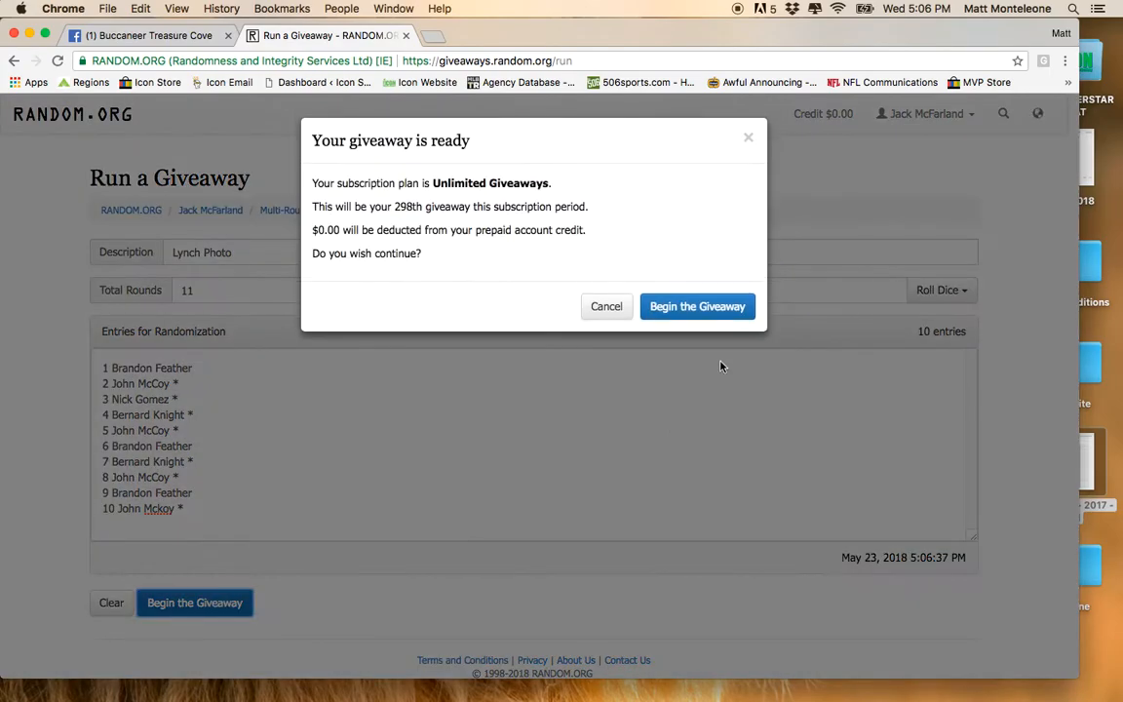
{"action": "left_click", "coordinate": [695, 306]}
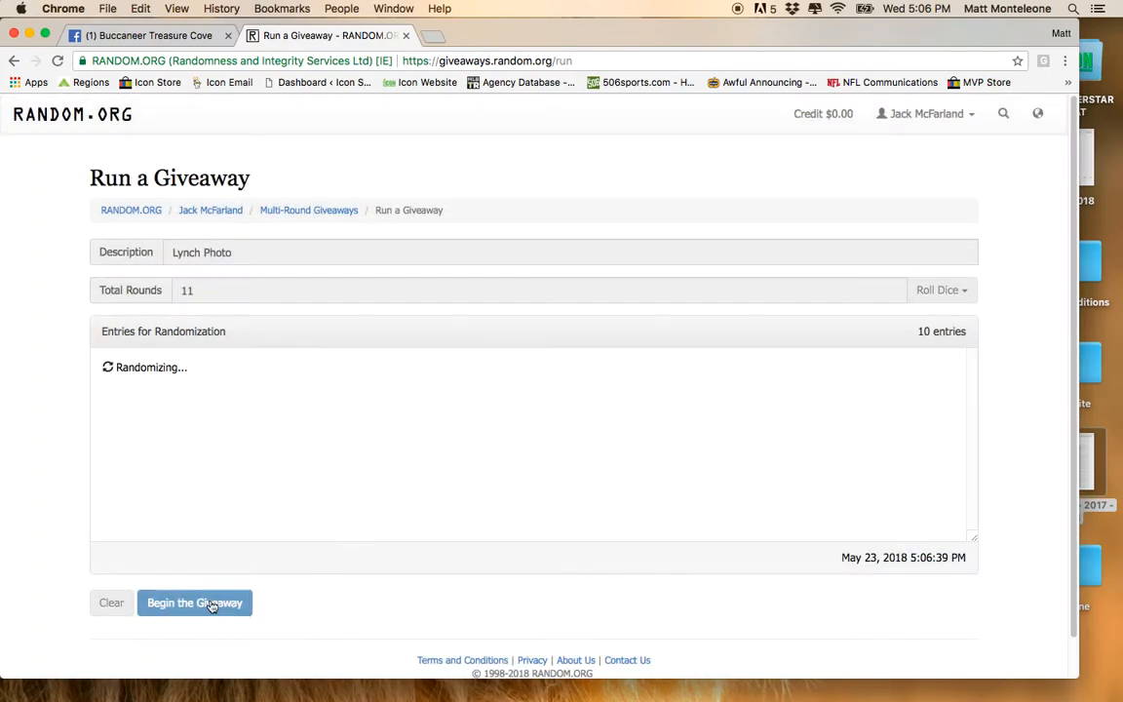
Run the giveaway through all remaining rounds to the final result, spot 3 on top
{"action": "left_click", "coordinate": [194, 602]}
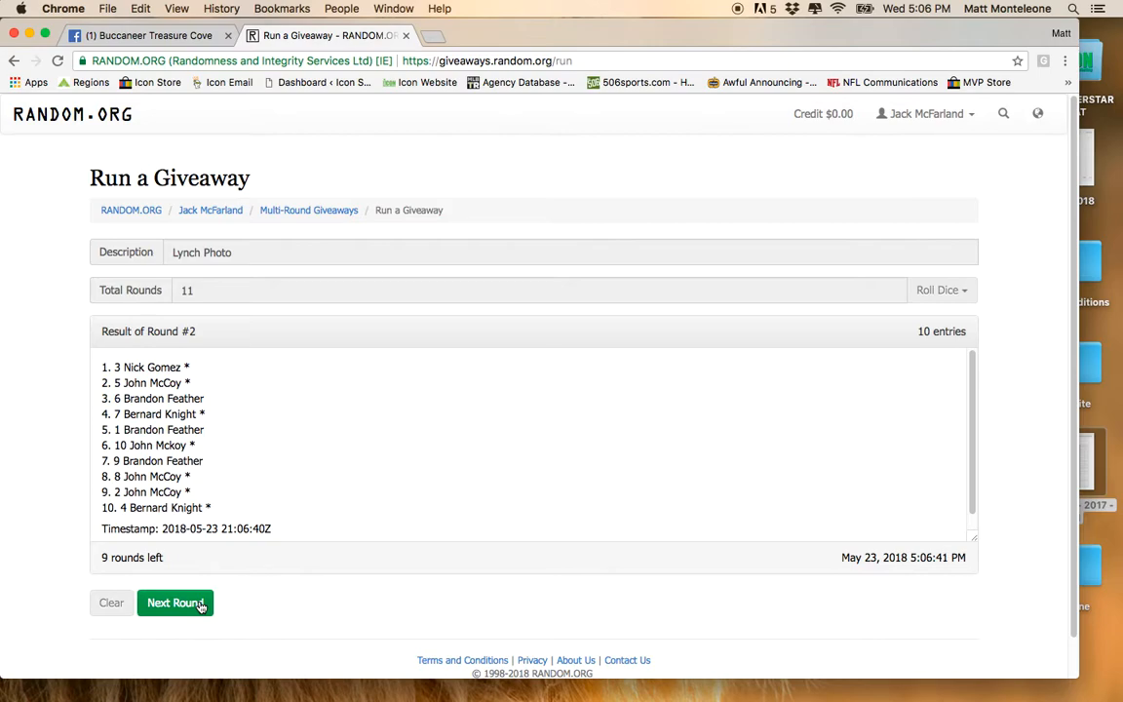
{"action": "left_click", "coordinate": [176, 603]}
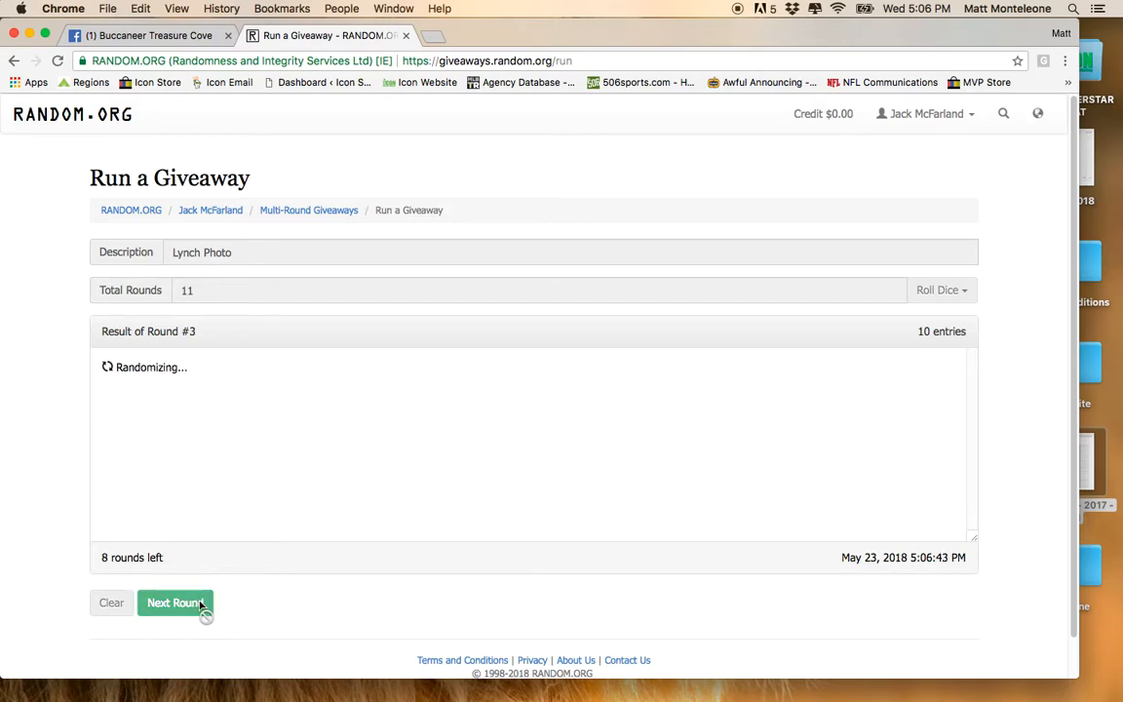
{"action": "left_click", "coordinate": [175, 603]}
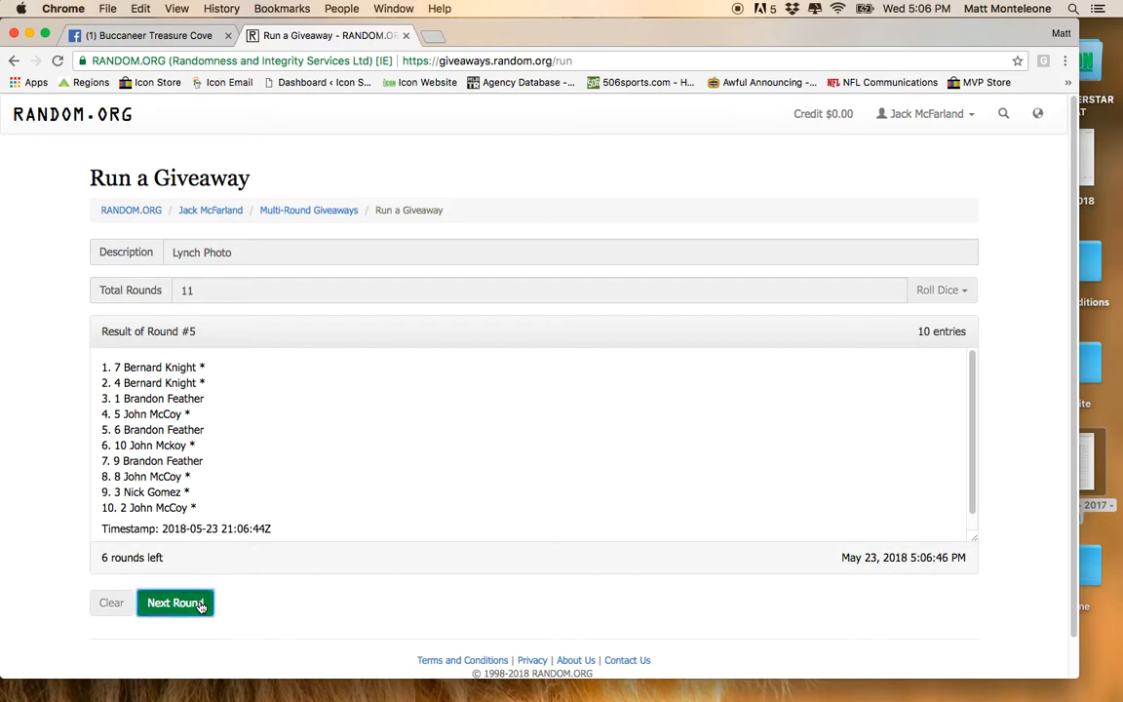
{"action": "left_click", "coordinate": [174, 602]}
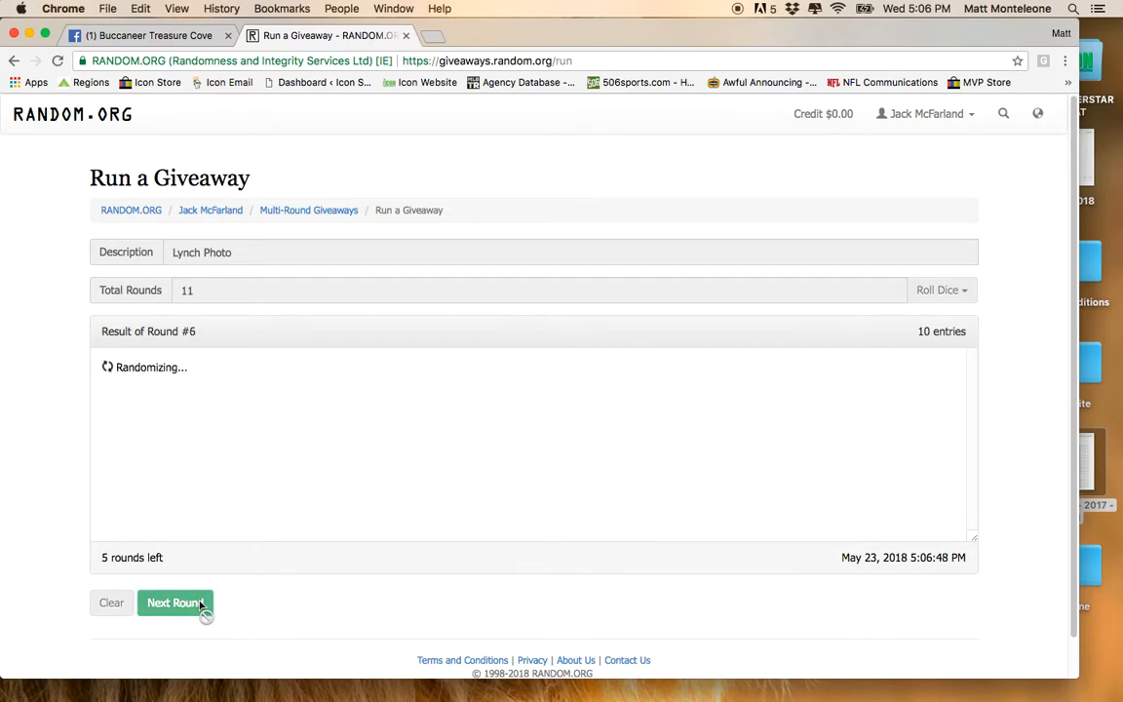
{"action": "left_click", "coordinate": [176, 602]}
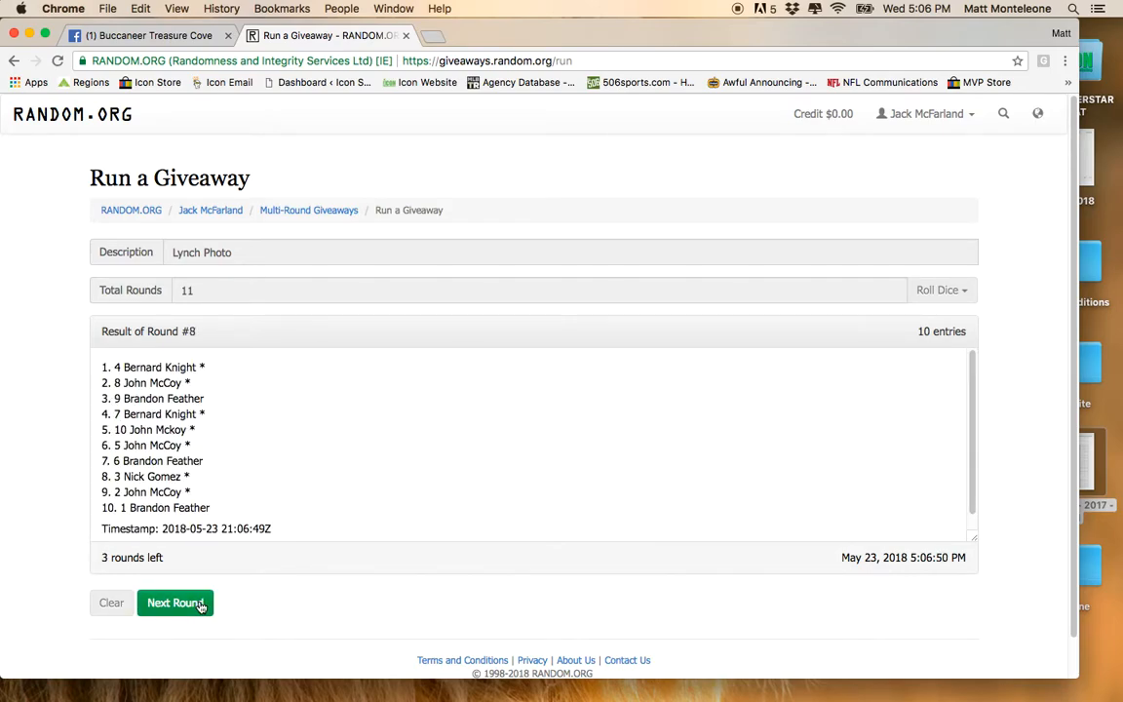
{"action": "left_click", "coordinate": [176, 603]}
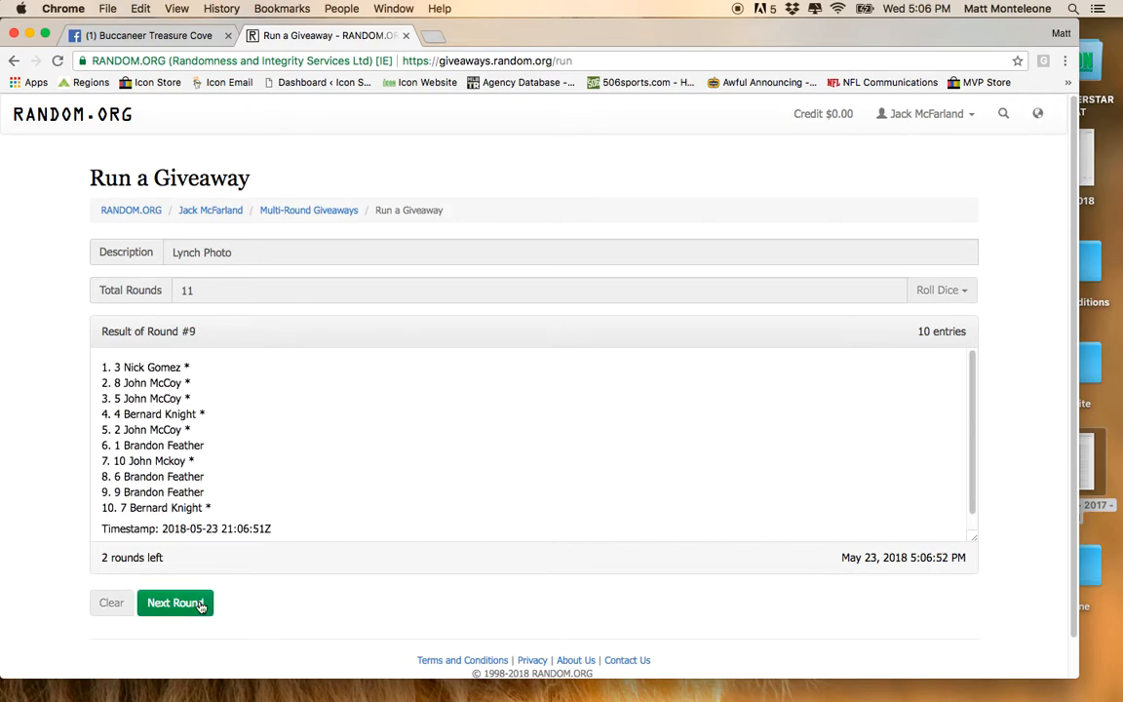
{"action": "left_click", "coordinate": [176, 602]}
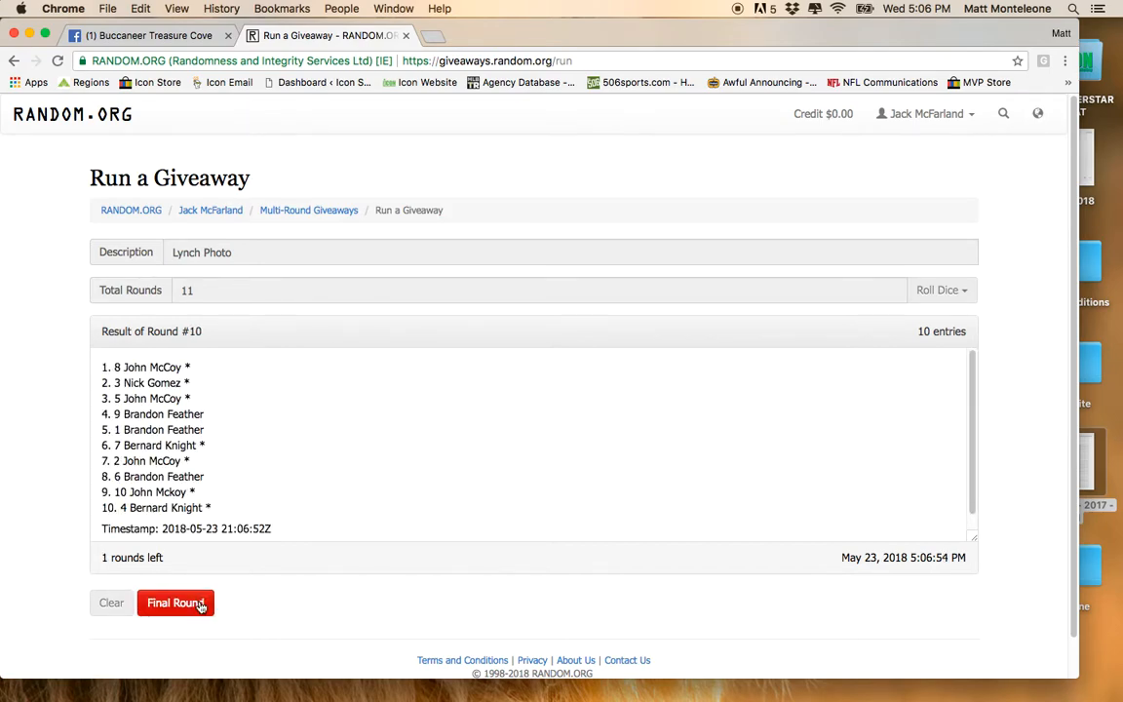
{"action": "left_click", "coordinate": [176, 602]}
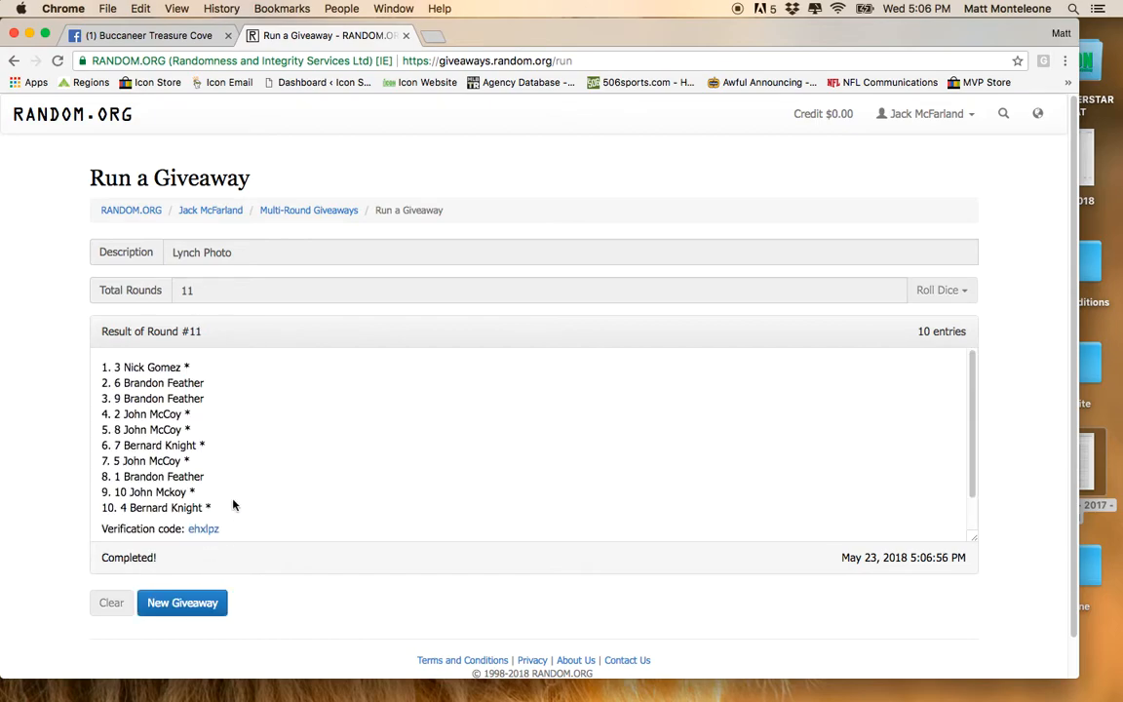
Open the ehxlpz verification results and go back to the Facebook group post
{"action": "scroll", "scroll_direction": "down", "scroll_amount": 3}
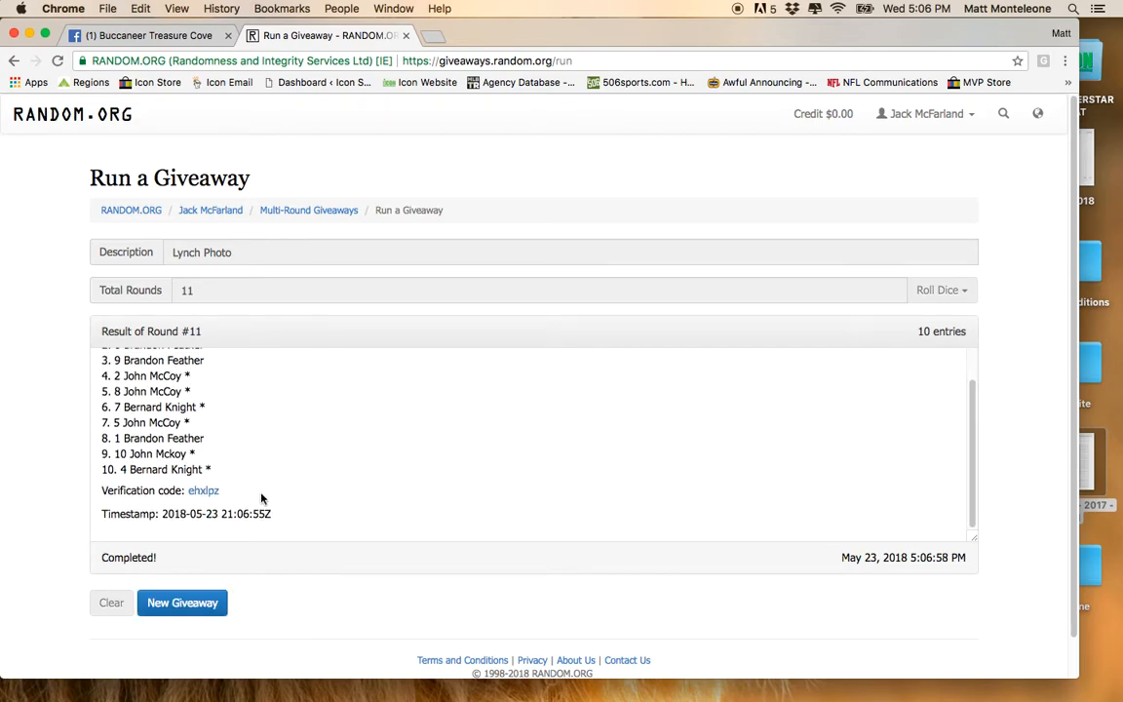
{"action": "left_click", "coordinate": [203, 490]}
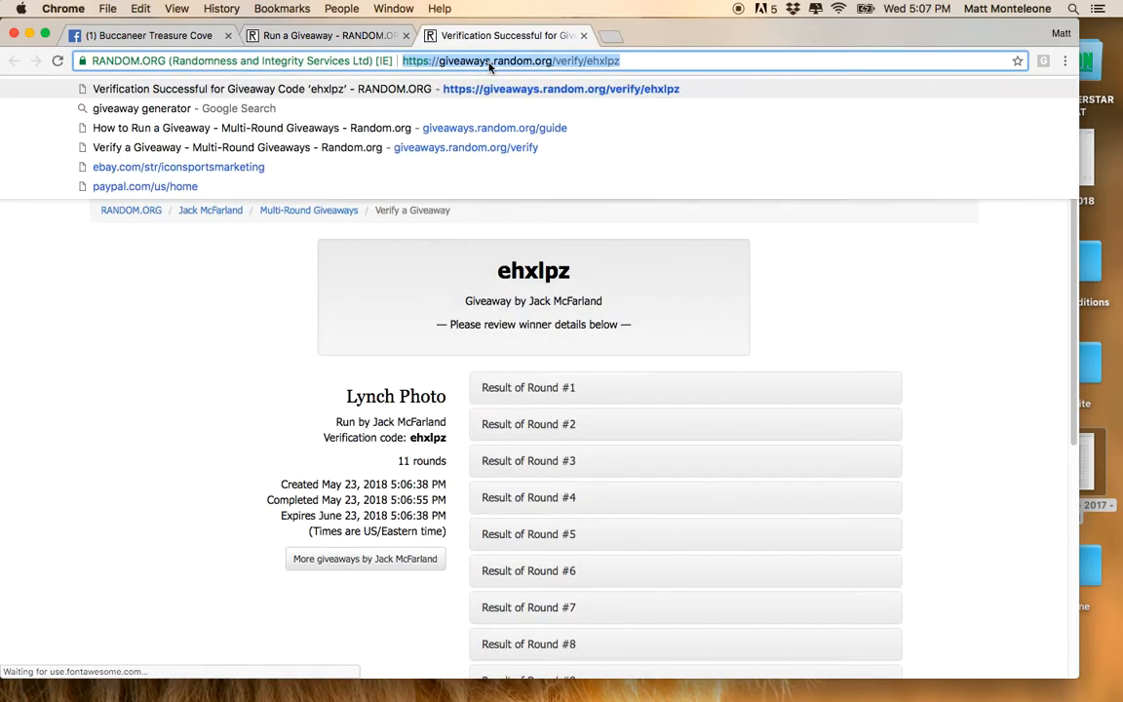
{"action": "scroll", "scroll_direction": "down", "scroll_amount": 3}
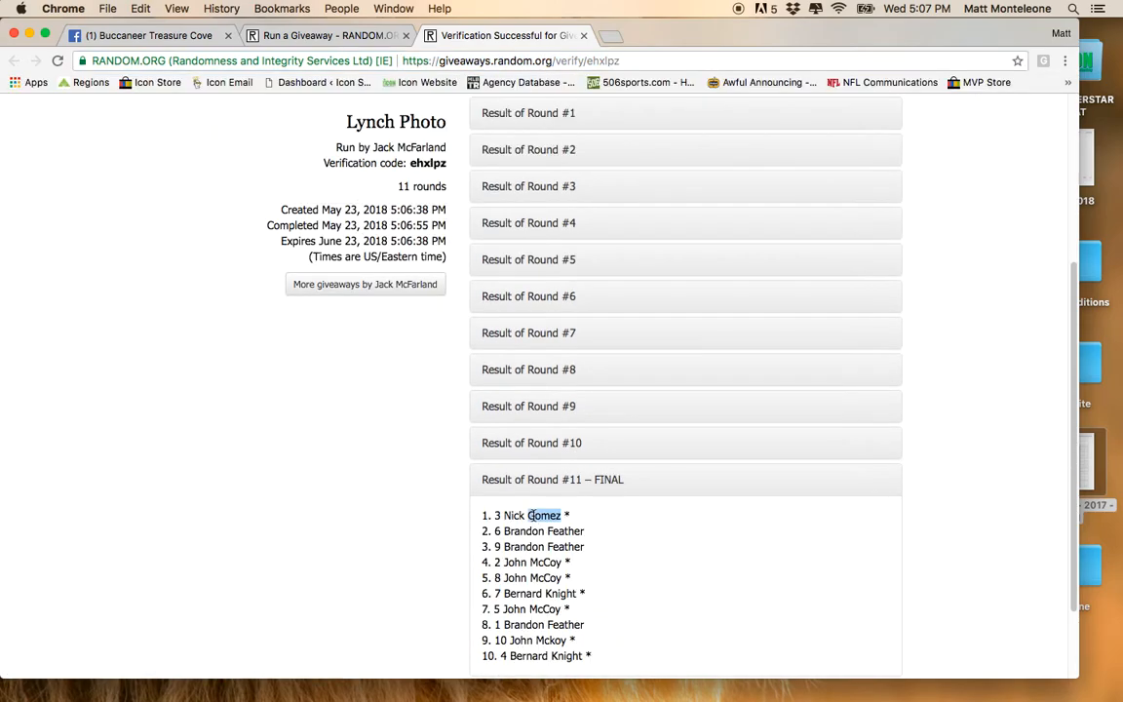
{"action": "left_click", "coordinate": [151, 35]}
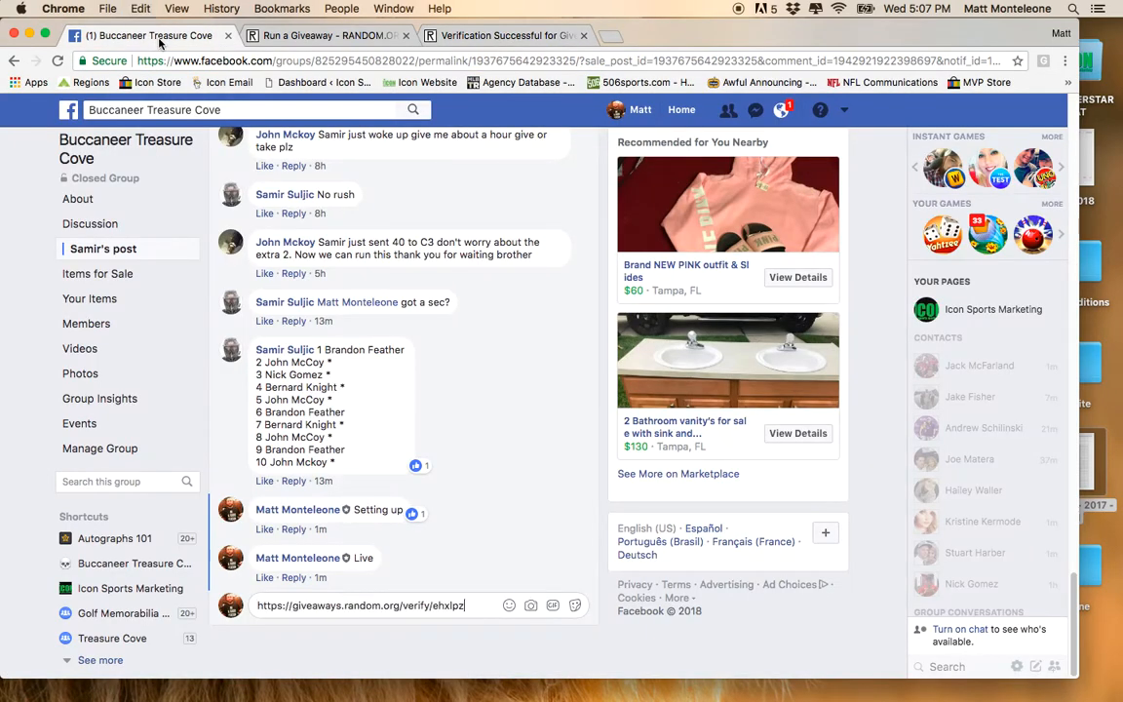